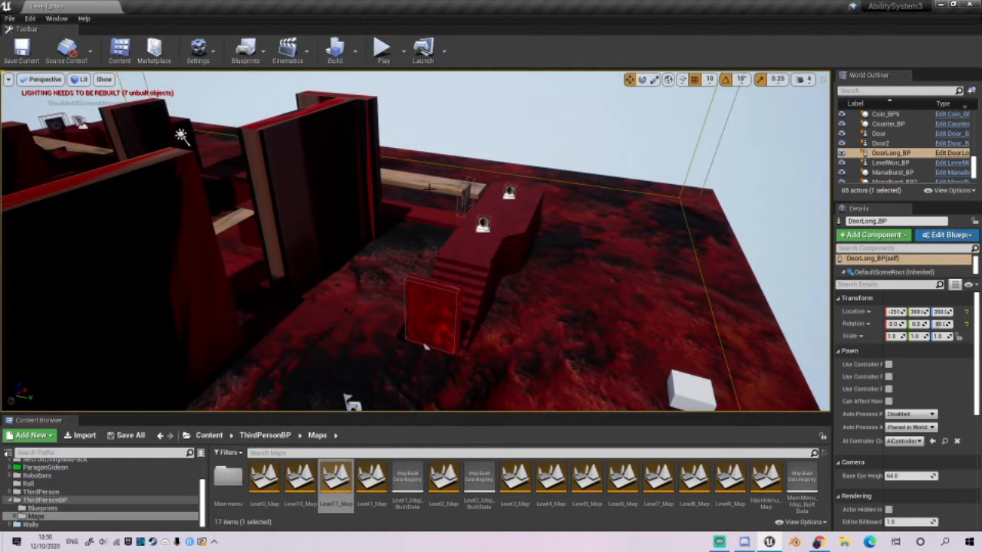
mouse_move(384, 47)
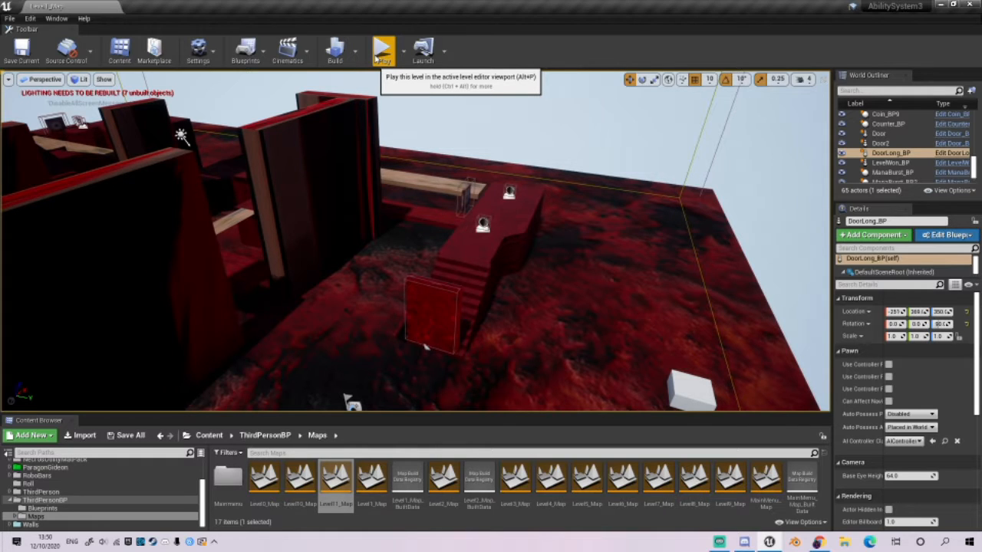
left_click(384, 49)
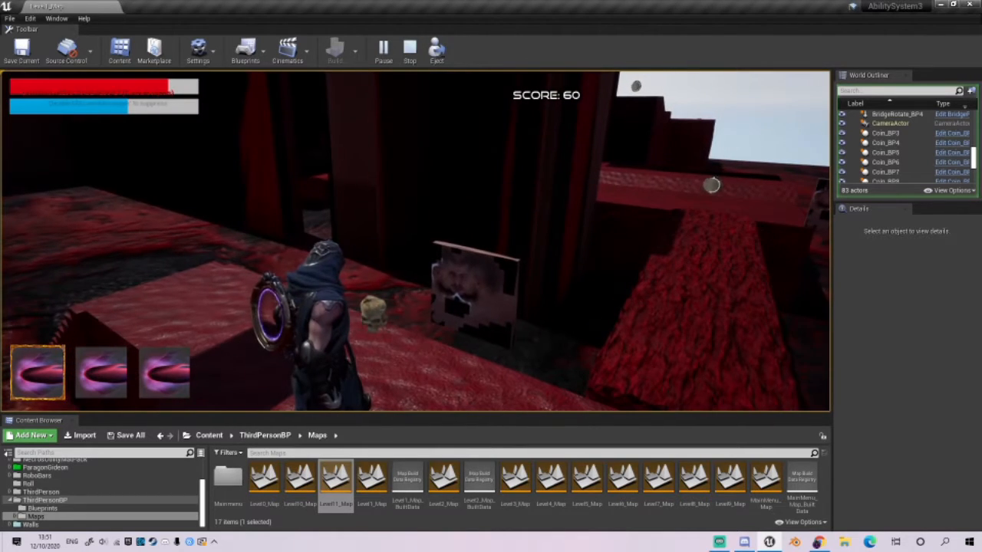
left_click(408, 49)
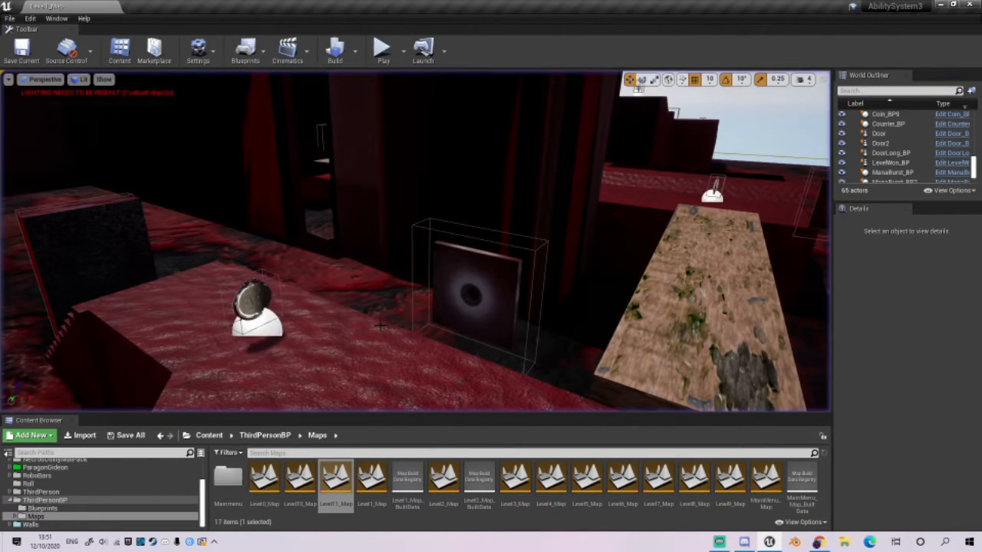